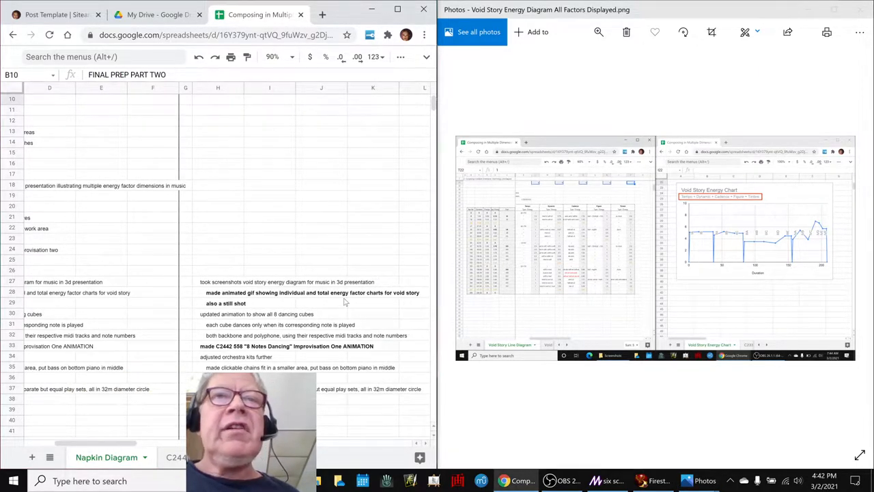
Scroll the progress log down to the demo-area entries
{"action": "scroll", "scroll_direction": "down", "scroll_amount": 3}
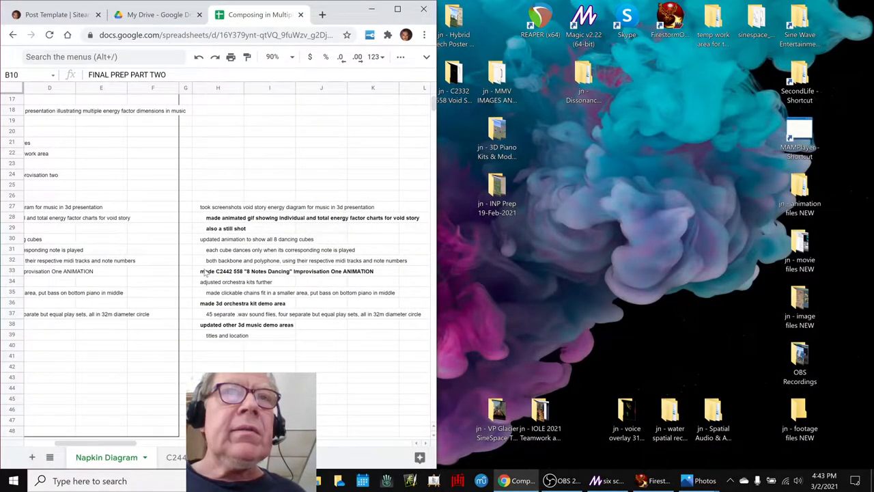
Select the 8 Notes Dancing animation entry, then bring the Magic editor full screen
{"action": "left_click", "coordinate": [218, 270]}
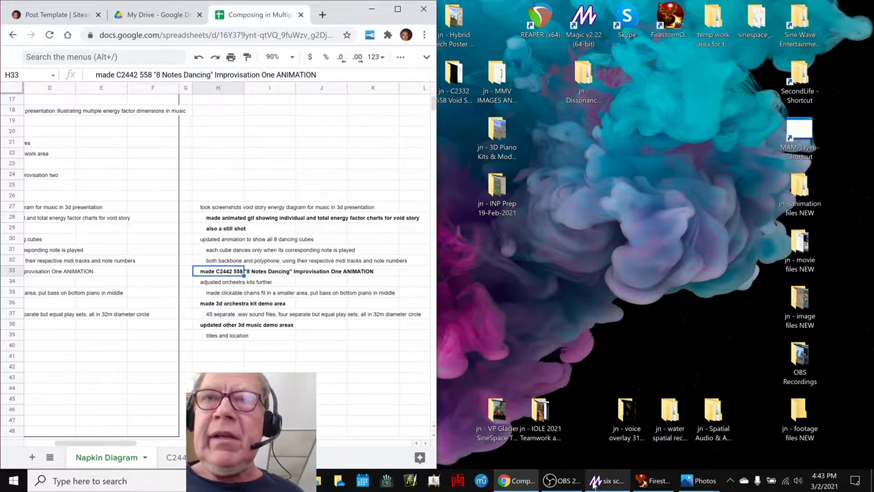
{"action": "left_click", "coordinate": [607, 481]}
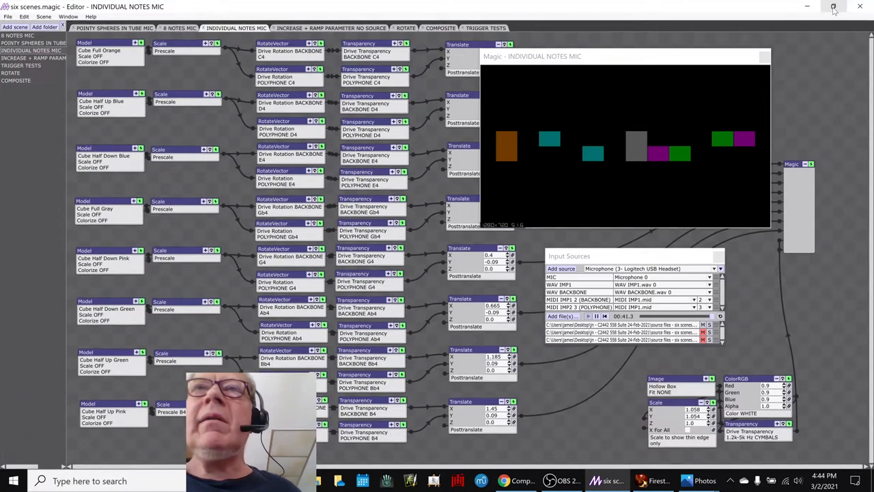
{"action": "left_click", "coordinate": [833, 8]}
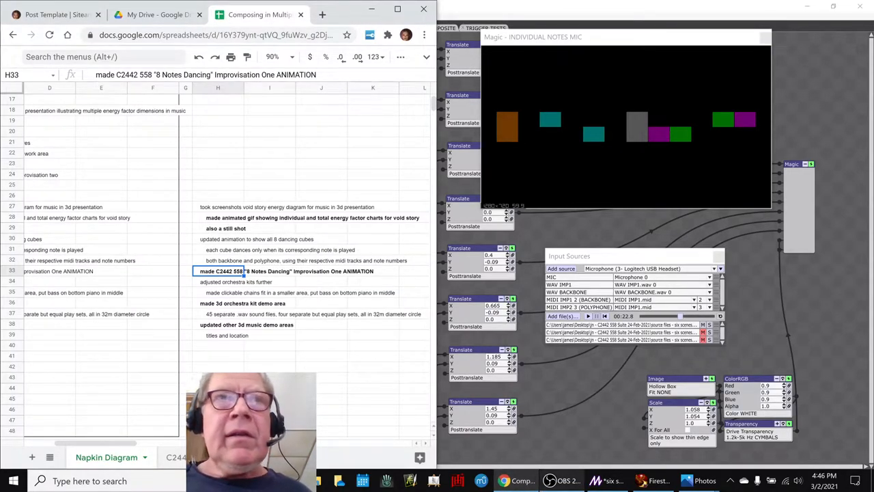
{"action": "mouse_move", "coordinate": [547, 481]}
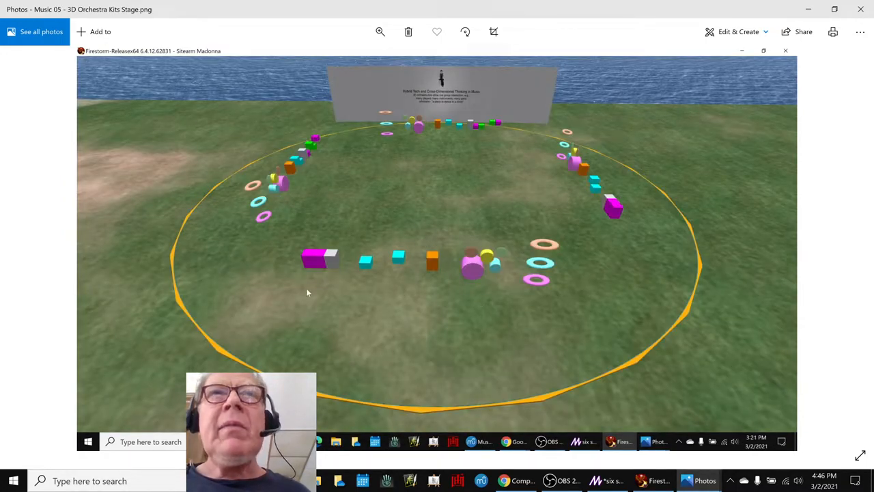
{"action": "mouse_move", "coordinate": [275, 234]}
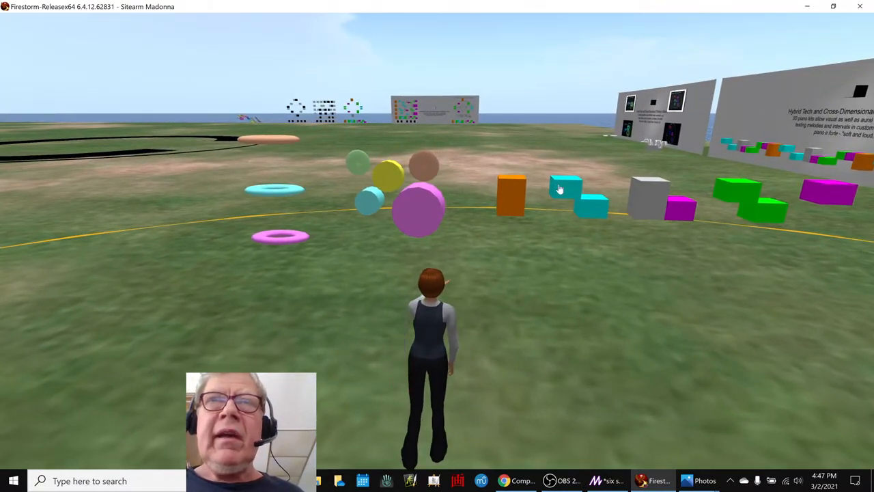
{"action": "mouse_move", "coordinate": [276, 157]}
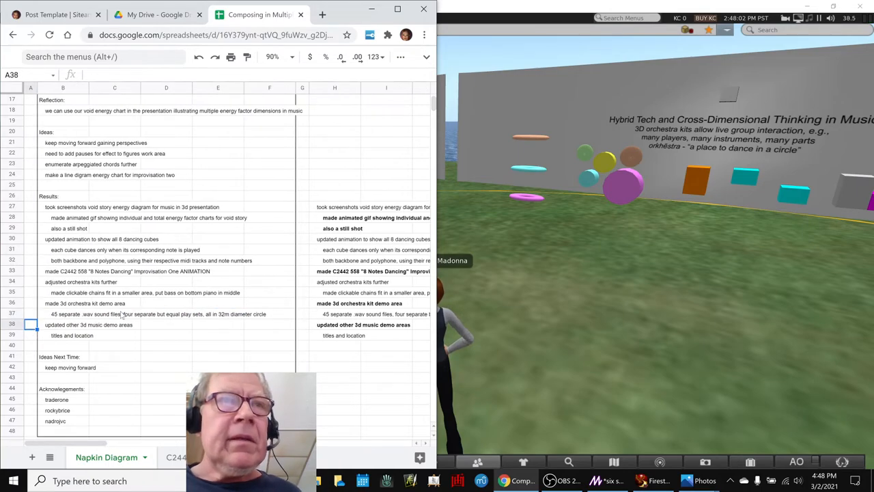
Review the Ideas Next Time and Acknowledgements sections before switching to OBS
{"action": "left_click", "coordinate": [61, 356]}
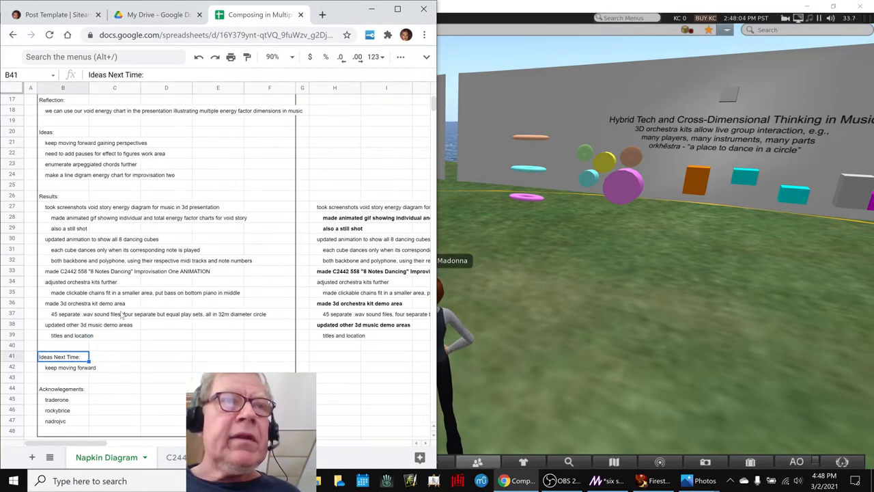
{"action": "left_click", "coordinate": [54, 419]}
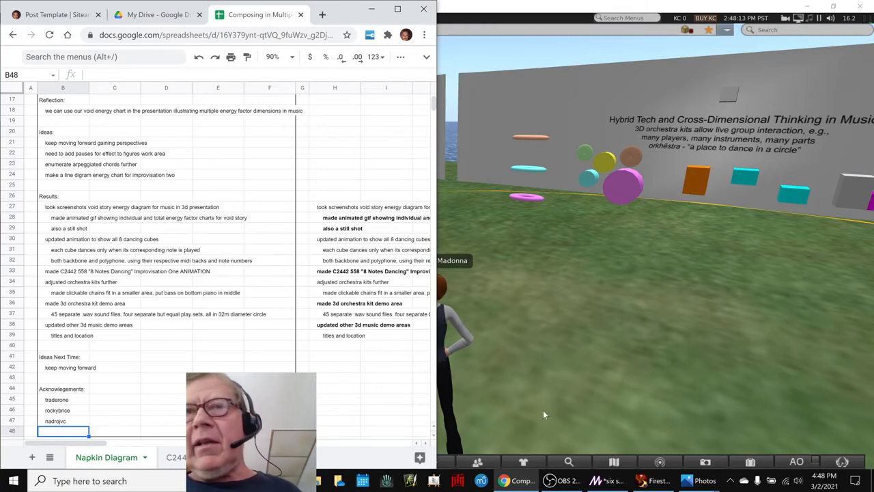
{"action": "left_click", "coordinate": [555, 480]}
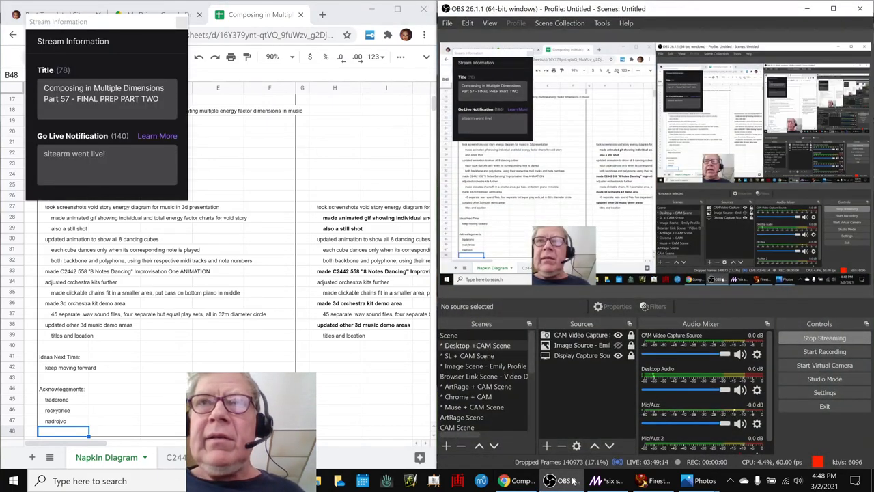